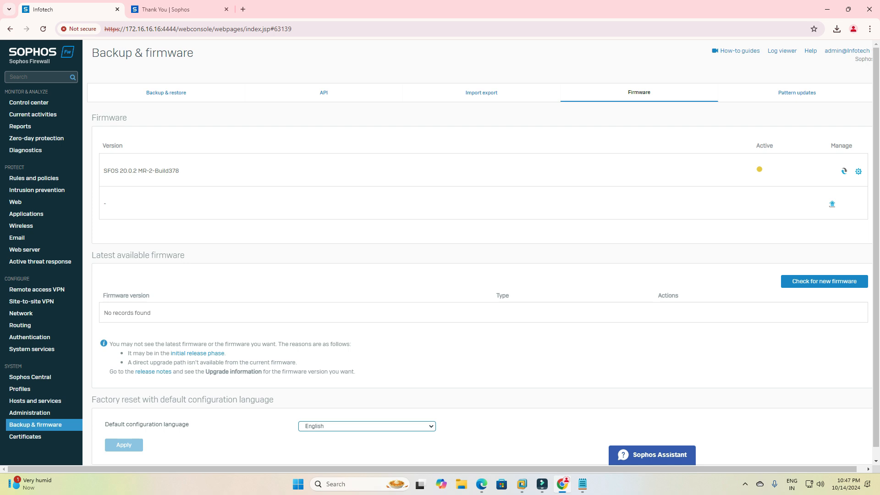
Check for new firmware, dismiss the no-upgrades notice, and view pattern update statuses.
{"action": "left_click", "coordinate": [823, 280]}
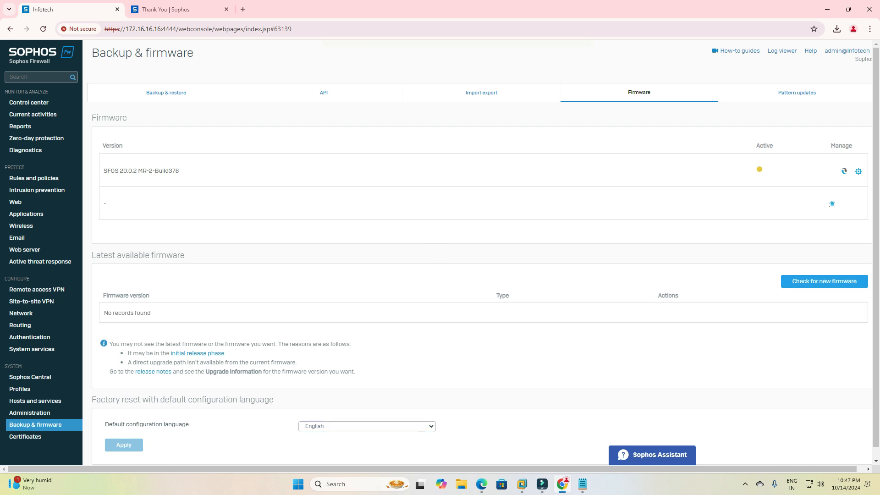
{"action": "left_click", "coordinate": [823, 280]}
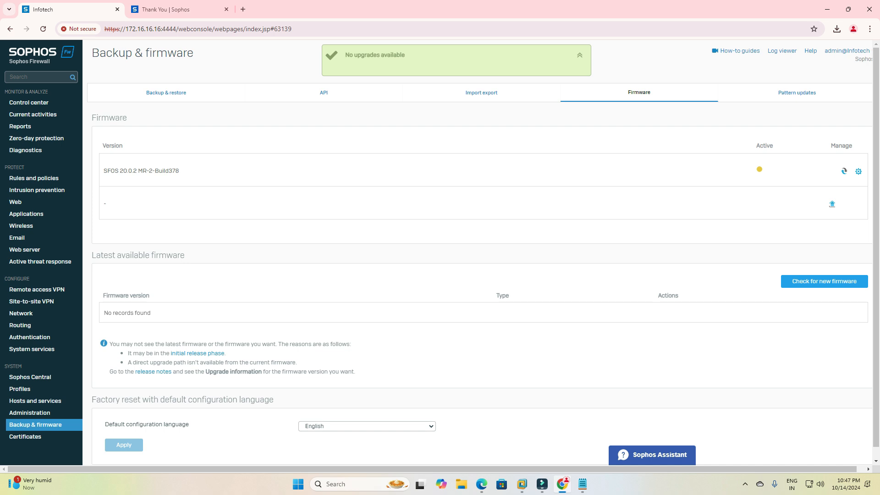
{"action": "left_click", "coordinate": [579, 55]}
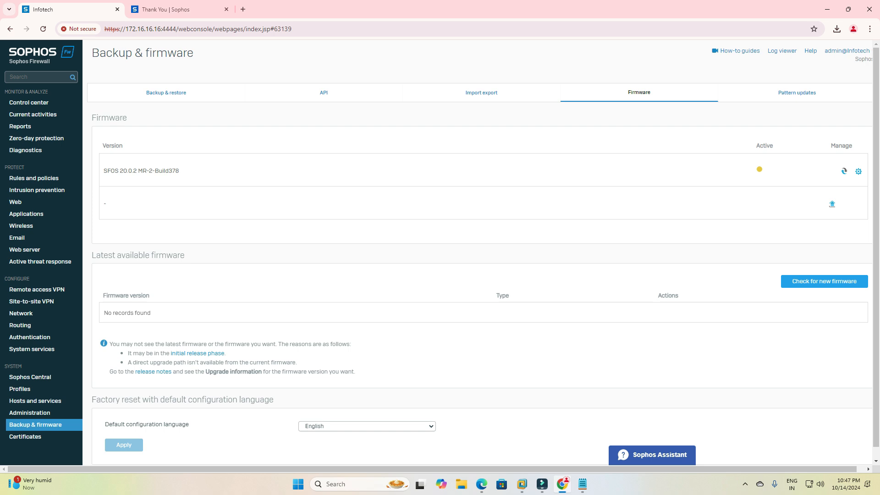
{"action": "left_click", "coordinate": [795, 92]}
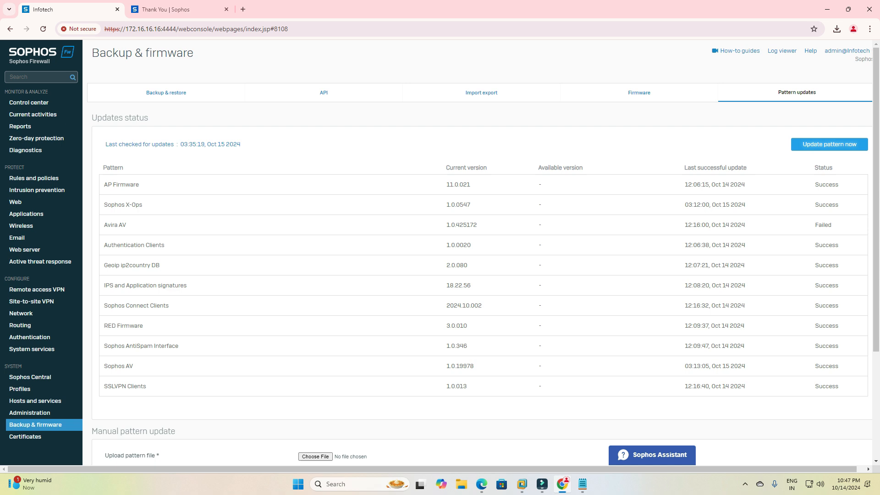
Run a fresh pattern update check to refresh the Last checked time.
{"action": "left_click", "coordinate": [829, 144]}
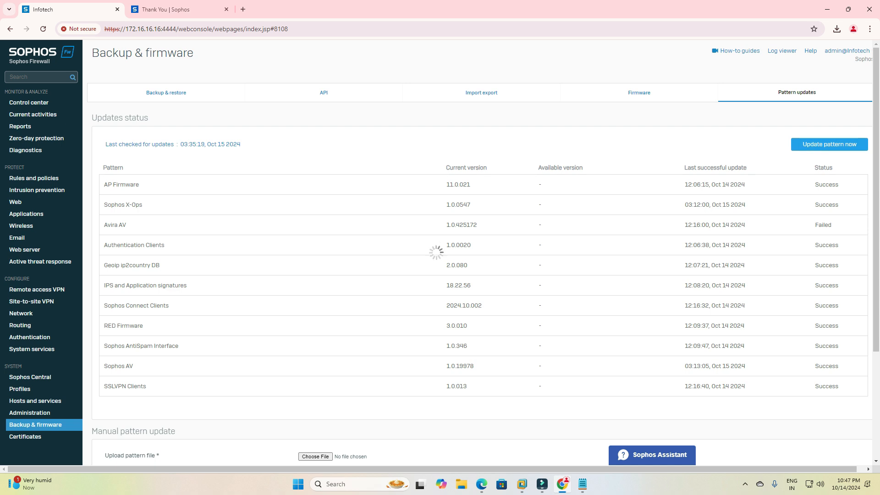
{"action": "left_click", "coordinate": [829, 144]}
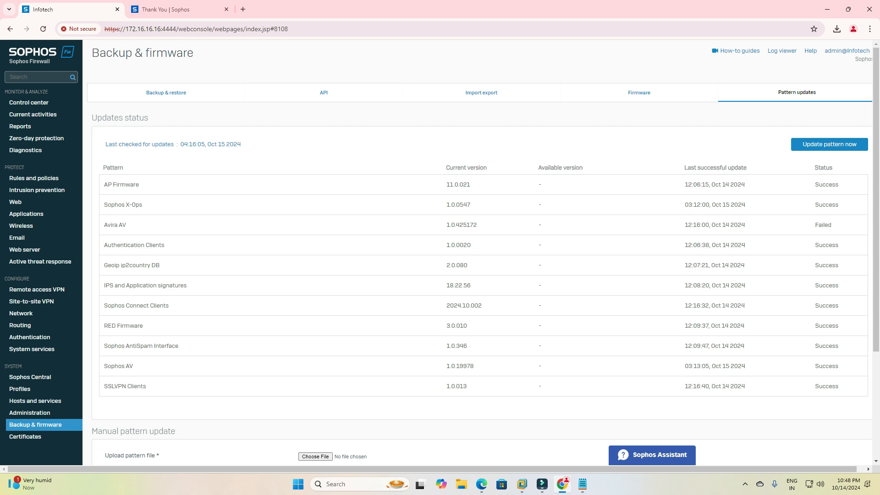
{"action": "scroll", "scroll_direction": "down", "scroll_amount": 3}
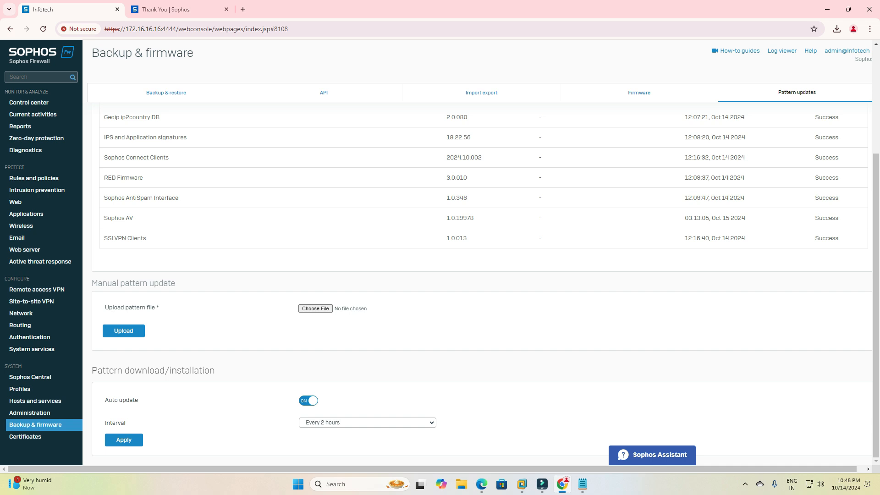
{"action": "left_click", "coordinate": [124, 331]}
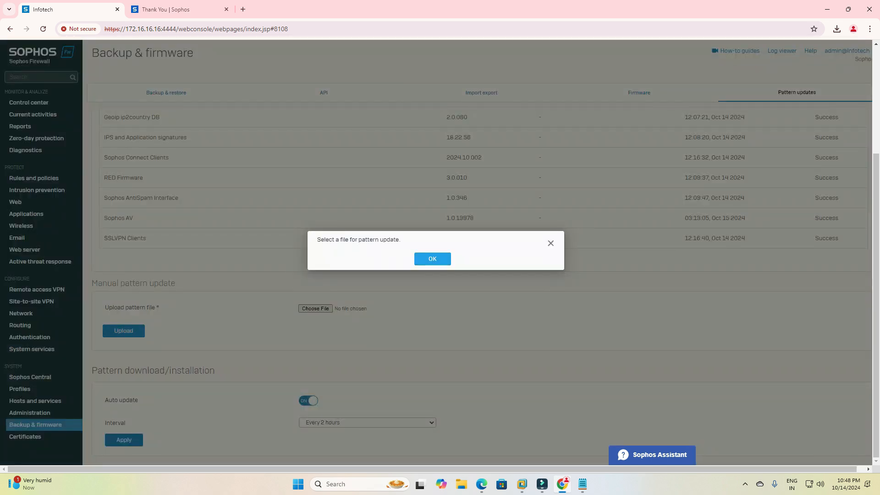
{"action": "left_click", "coordinate": [431, 258]}
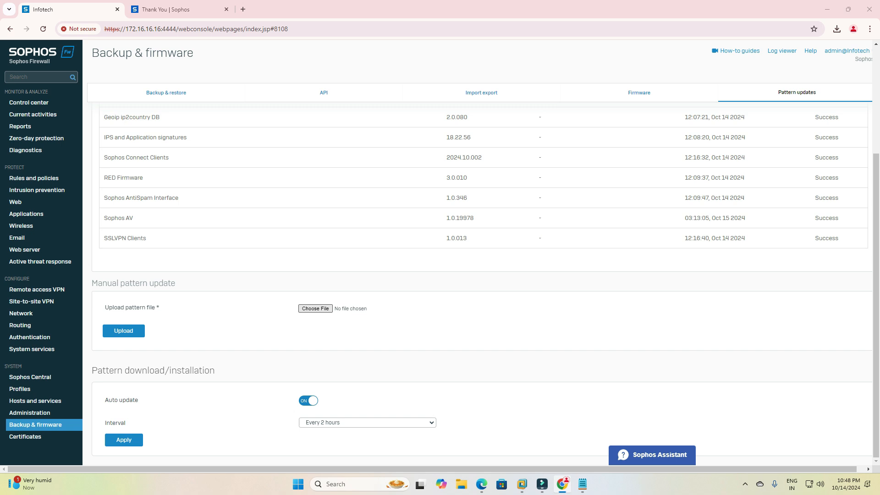
{"action": "left_click", "coordinate": [315, 307]}
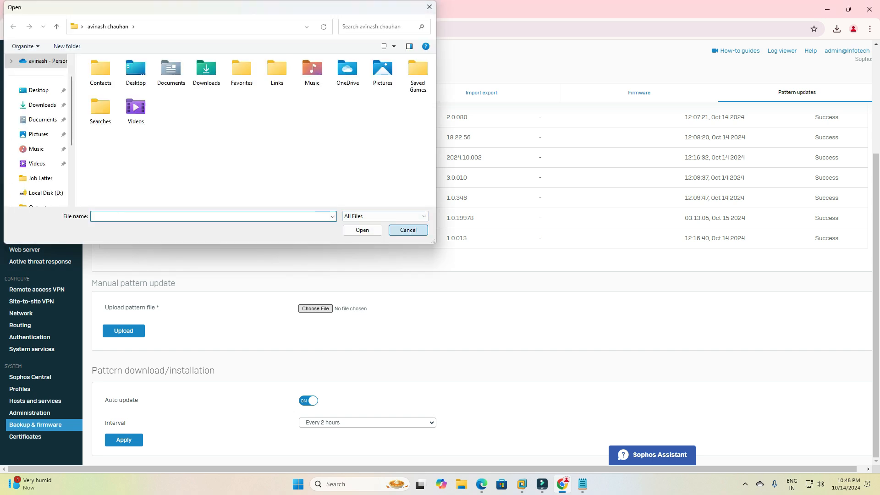
{"action": "left_click", "coordinate": [408, 229]}
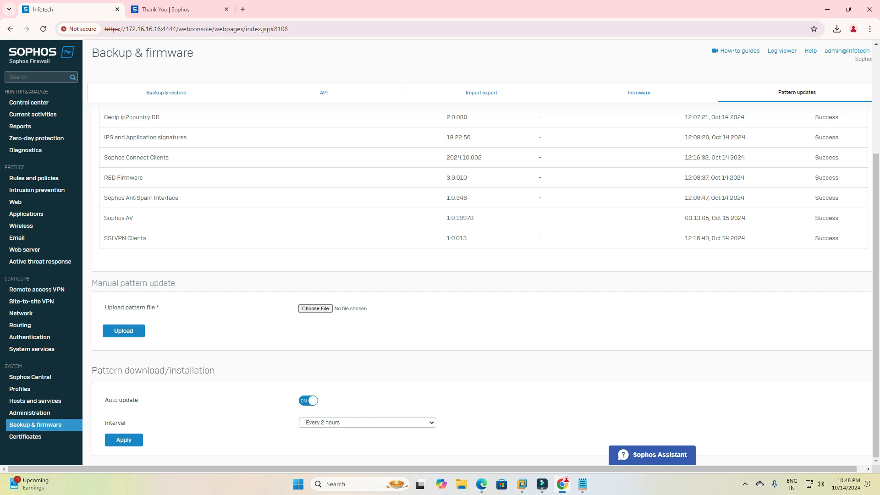
Set the pattern update interval to Every 15 minutes and apply it.
{"action": "left_click", "coordinate": [367, 422]}
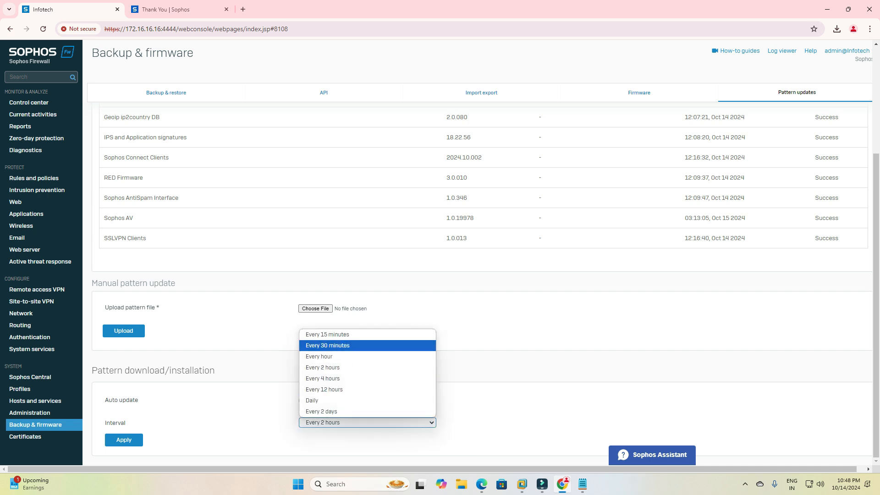
{"action": "left_click", "coordinate": [327, 334]}
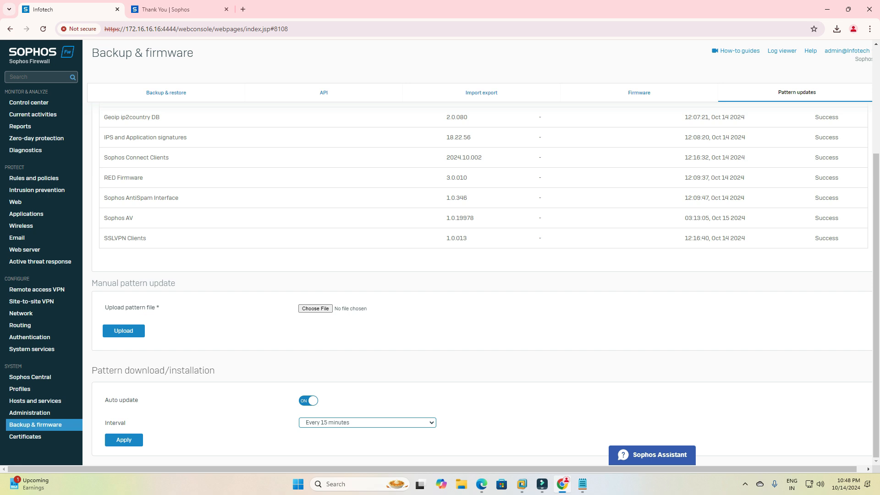
{"action": "left_click", "coordinate": [124, 440]}
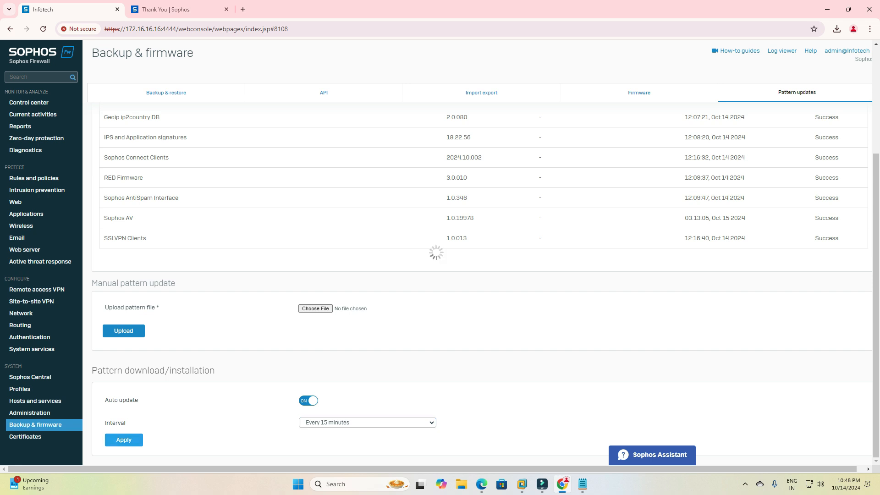
Start an immediate pattern update, with Avira AV downloading.
{"action": "left_click", "coordinate": [123, 440]}
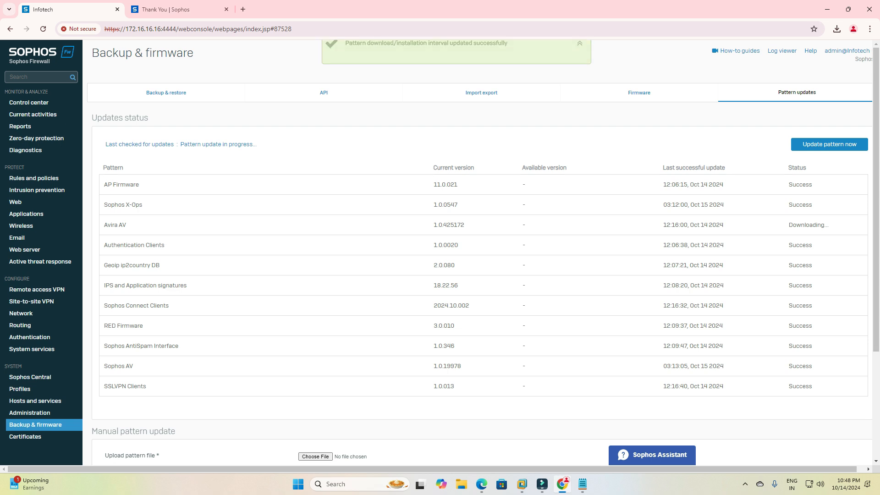
{"action": "double_click", "coordinate": [145, 287]}
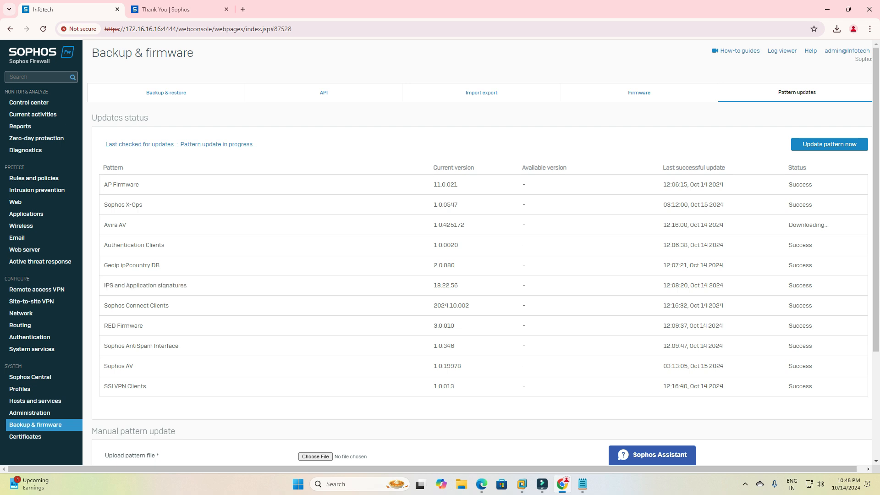
{"action": "double_click", "coordinate": [141, 345]}
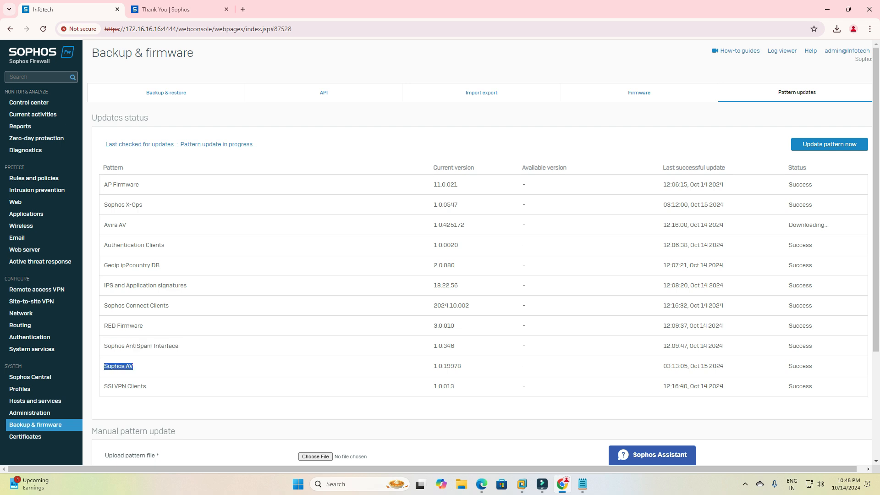
Reapply the every-15-minutes interval and return to the update status at the top.
{"action": "scroll", "scroll_direction": "down", "scroll_amount": 3}
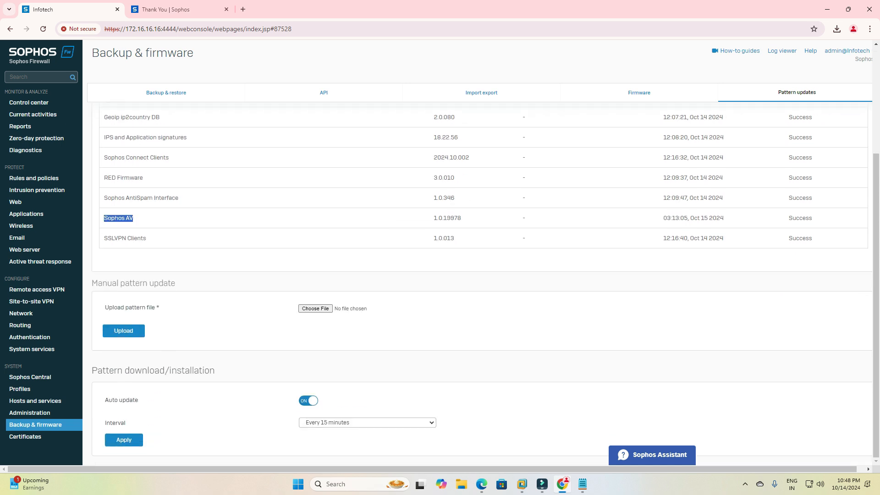
{"action": "left_click", "coordinate": [367, 422]}
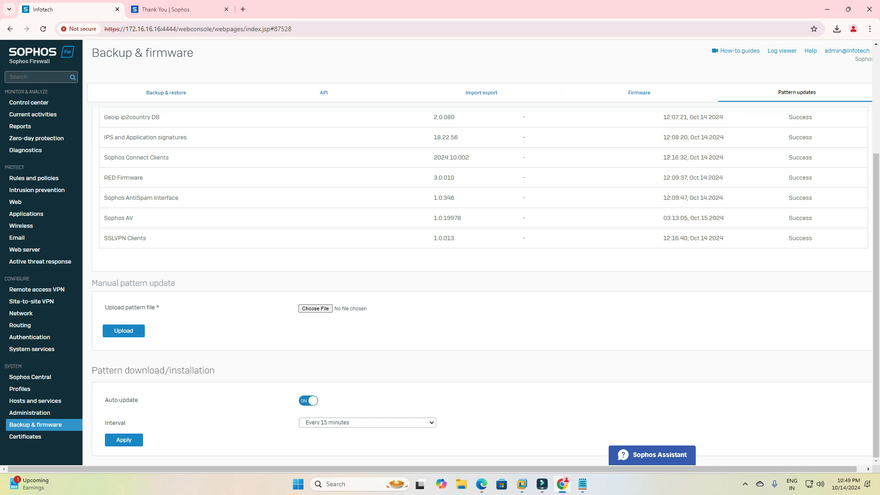
{"action": "left_click", "coordinate": [367, 422]}
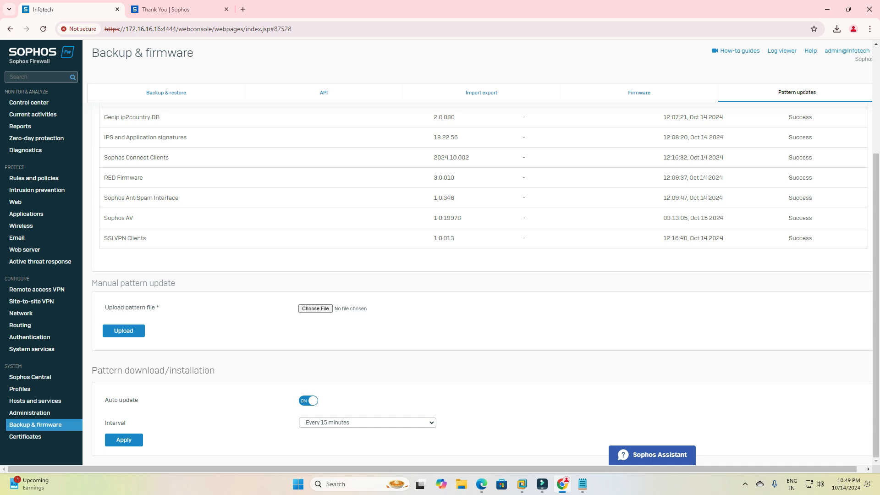
{"action": "scroll", "scroll_direction": "up", "scroll_amount": 3}
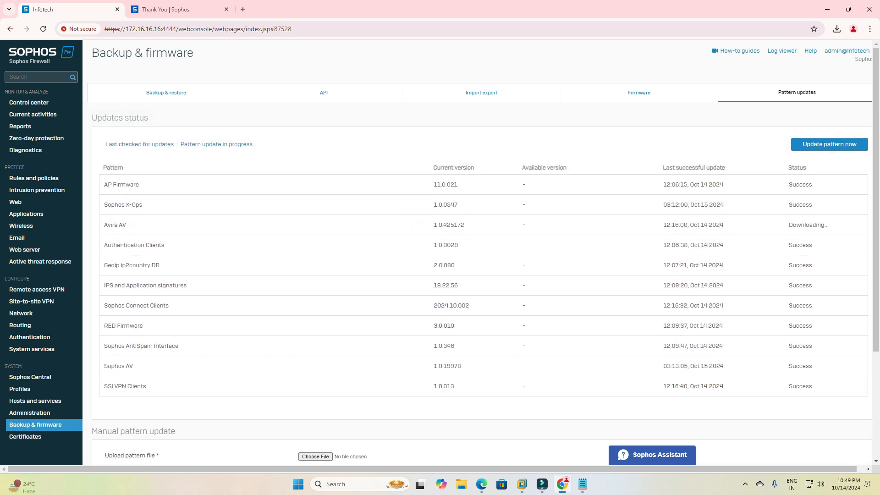
{"action": "left_click", "coordinate": [637, 92]}
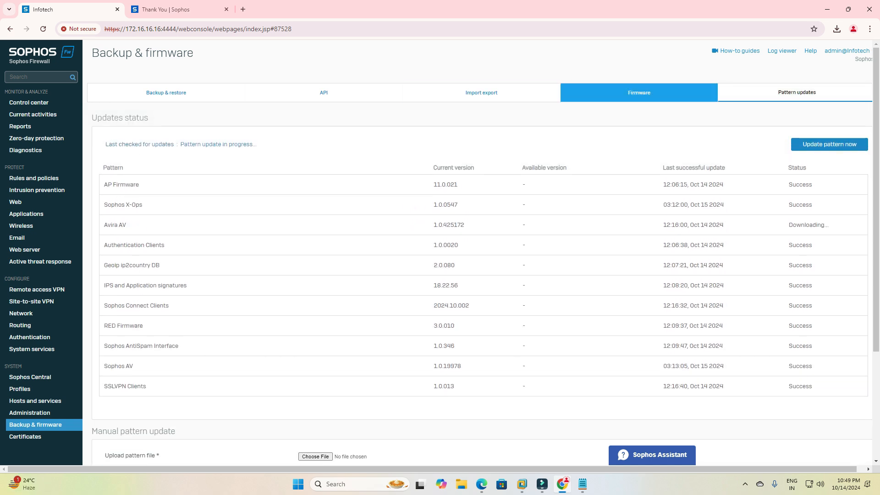
Take an immediate configuration backup from Backup & restore and dismiss the success notice.
{"action": "left_click", "coordinate": [165, 92]}
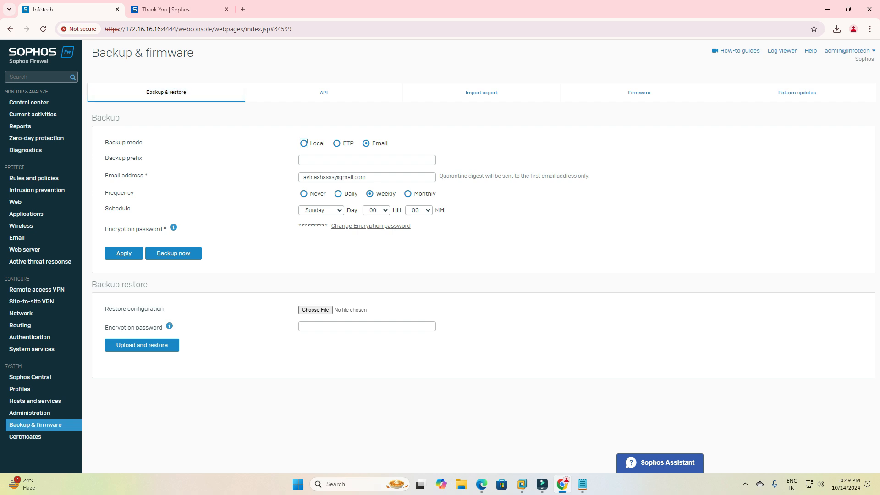
{"action": "left_click", "coordinate": [172, 253]}
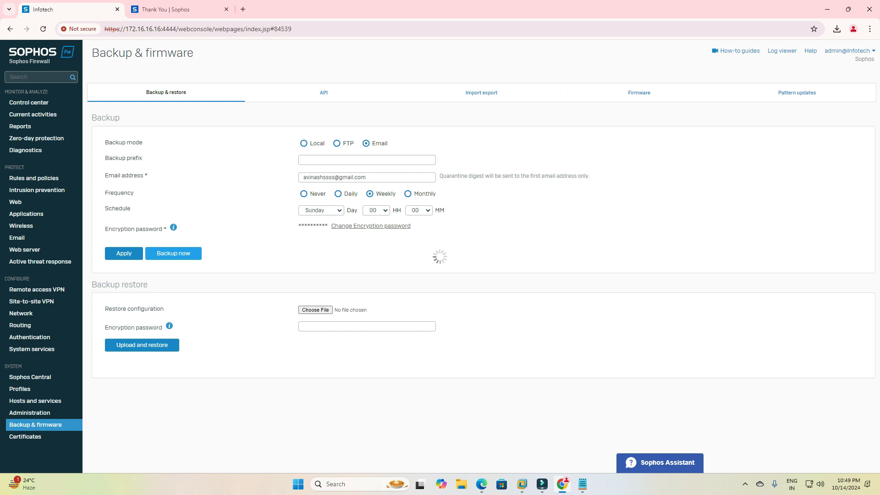
{"action": "left_click", "coordinate": [173, 253]}
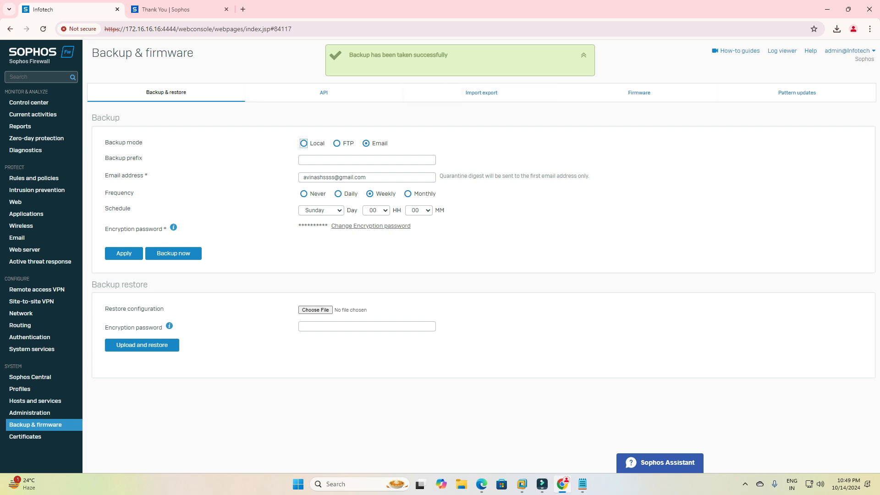
{"action": "left_click", "coordinate": [583, 55]}
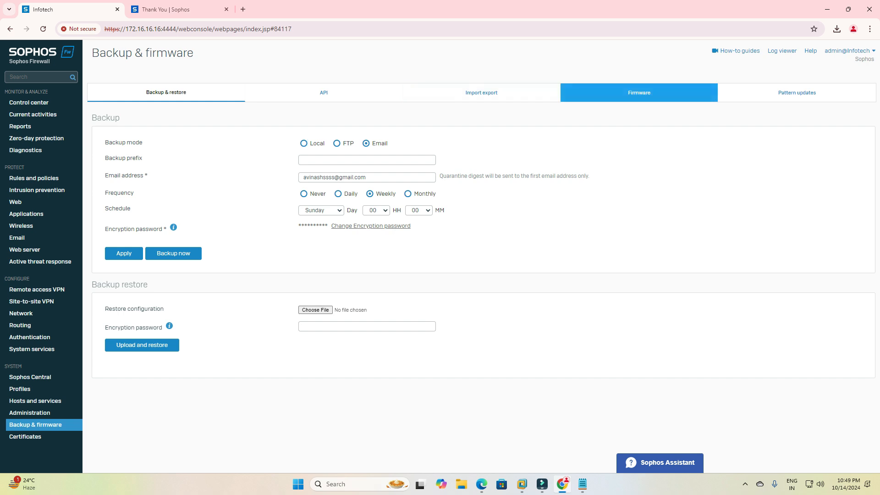
{"action": "left_click", "coordinate": [795, 92]}
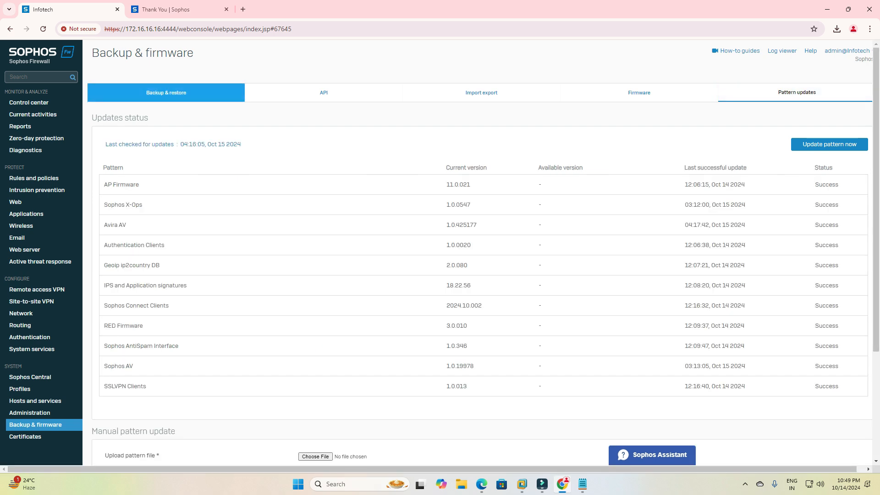
{"action": "left_click", "coordinate": [165, 92]}
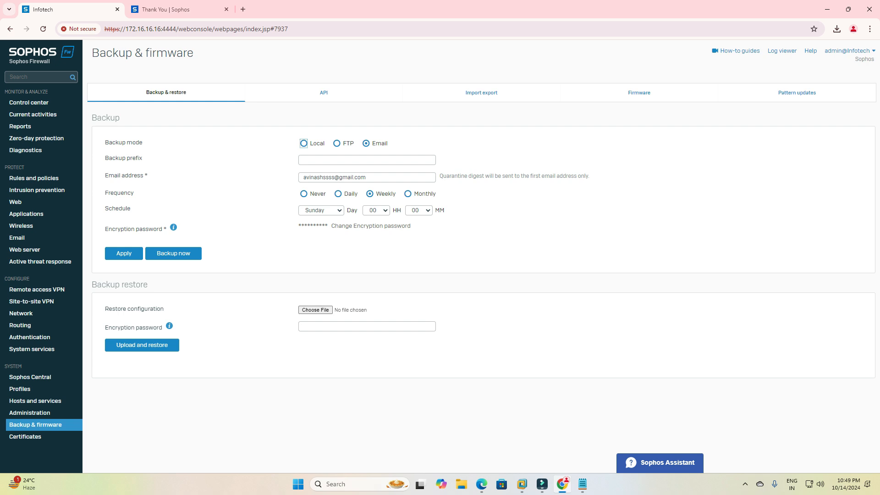
{"action": "mouse_move", "coordinate": [370, 226]}
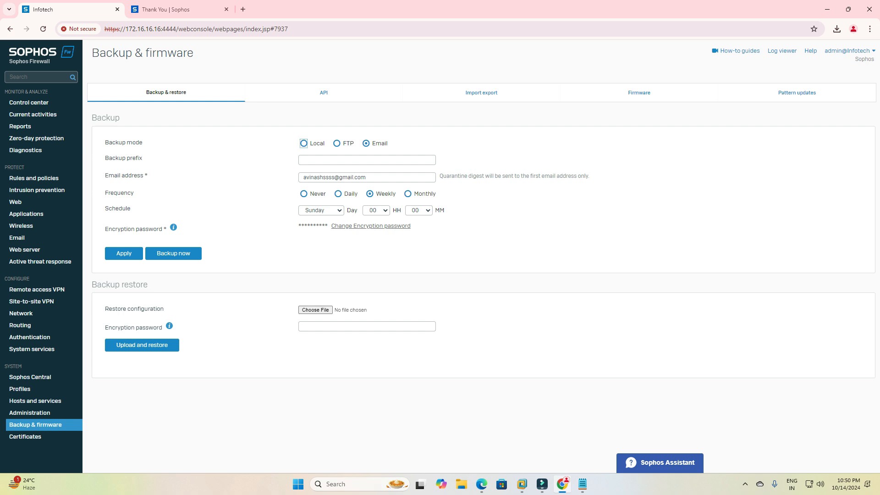
{"action": "mouse_move", "coordinate": [638, 92]}
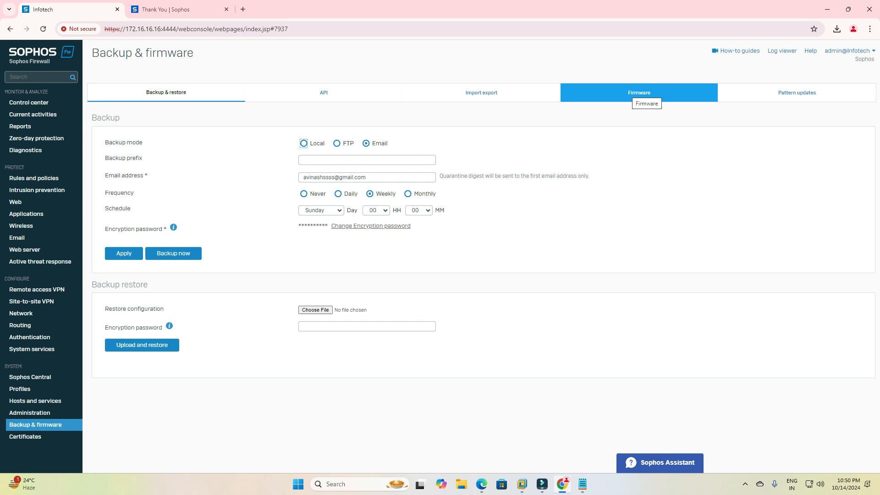
Recheck the firmware version, then review pattern statuses and highlight the Last checked line.
{"action": "left_click", "coordinate": [638, 92]}
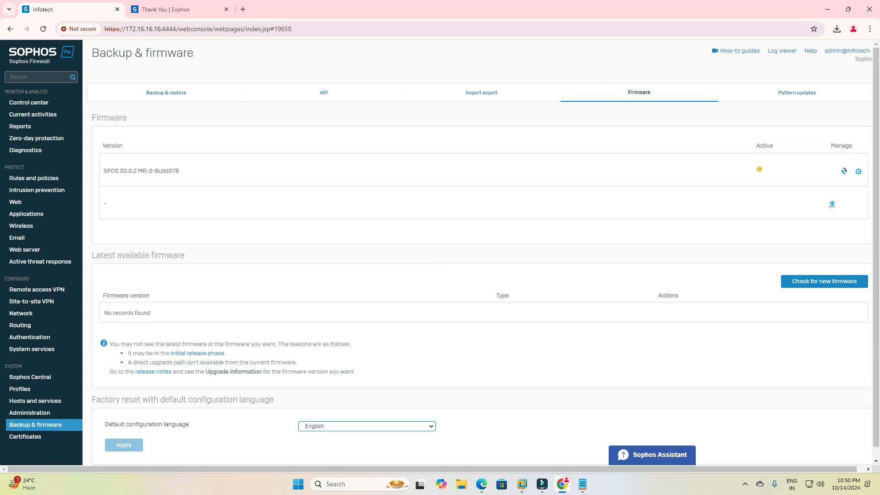
{"action": "left_click", "coordinate": [796, 92]}
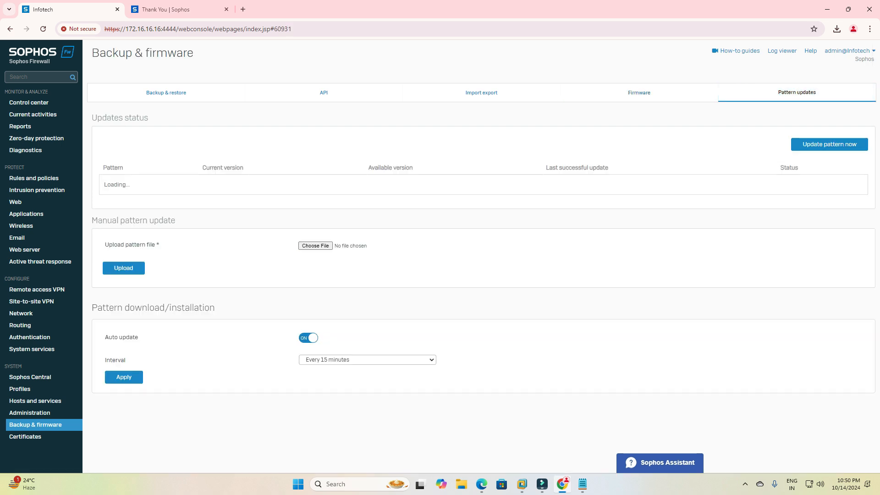
{"action": "scroll", "scroll_direction": "down", "scroll_amount": 3}
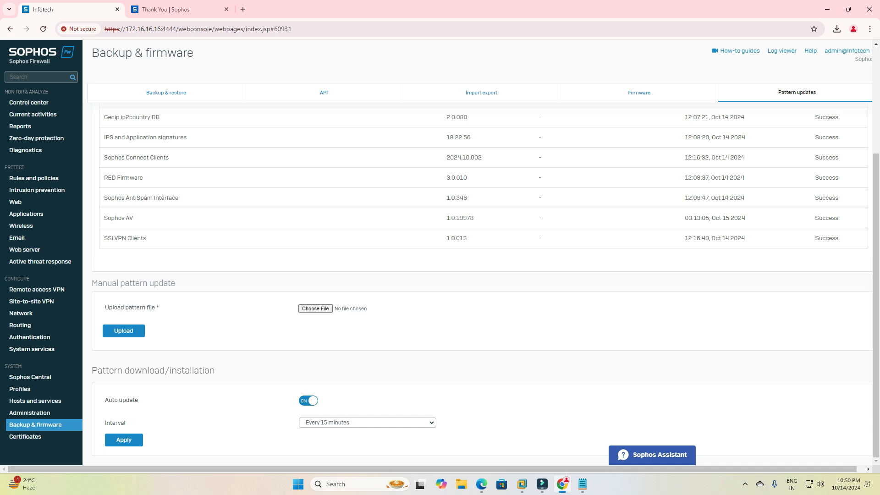
{"action": "scroll", "scroll_direction": "up", "scroll_amount": 3}
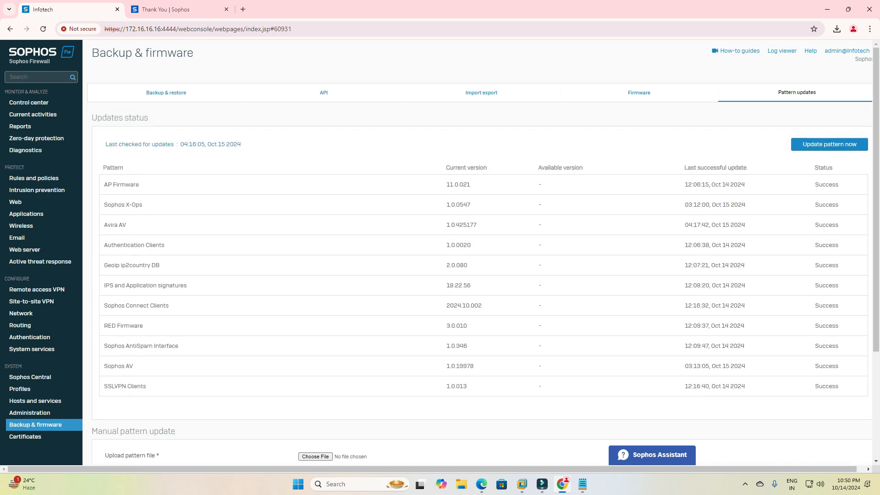
{"action": "double_click", "coordinate": [123, 144]}
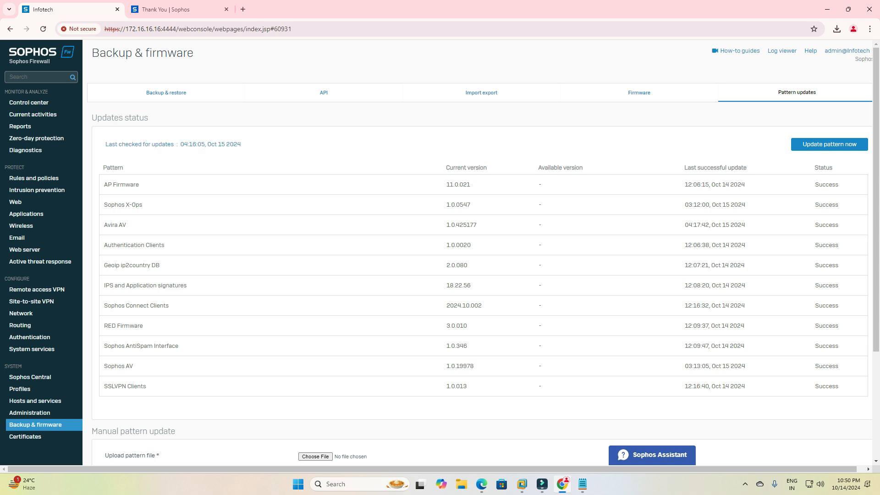
{"action": "double_click", "coordinate": [139, 144]}
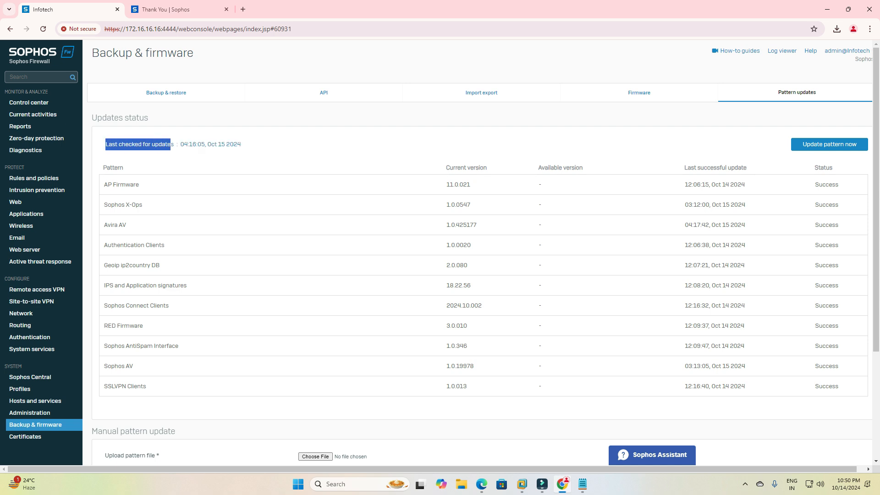